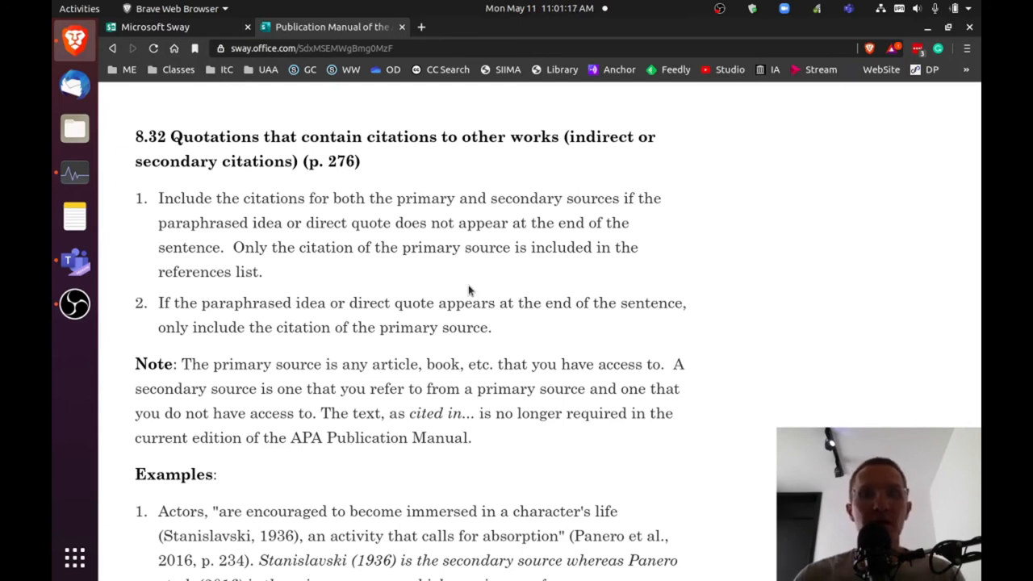
pyautogui.moveTo(184, 366)
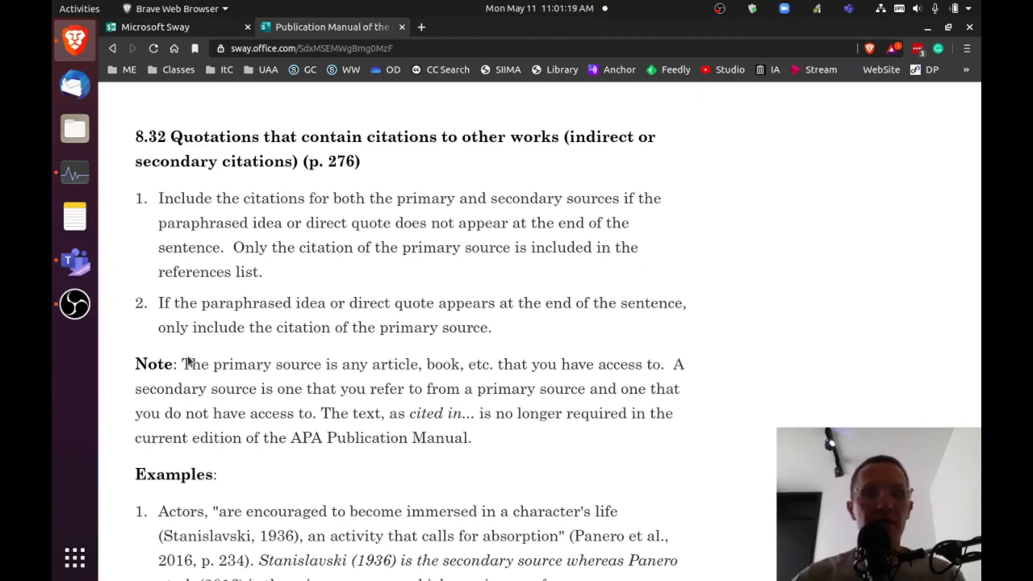
pyautogui.moveTo(253, 392)
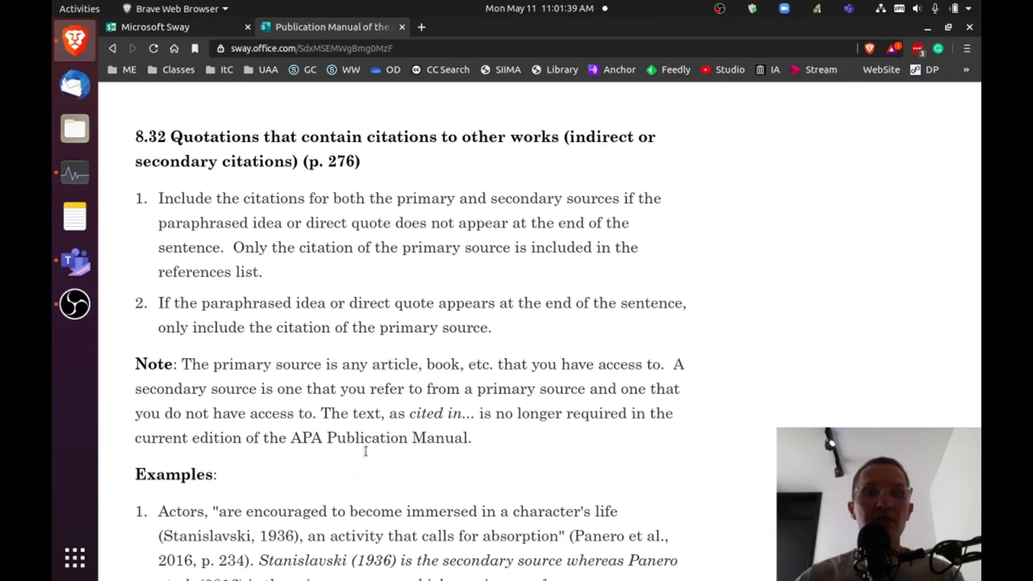
pyautogui.moveTo(350, 226)
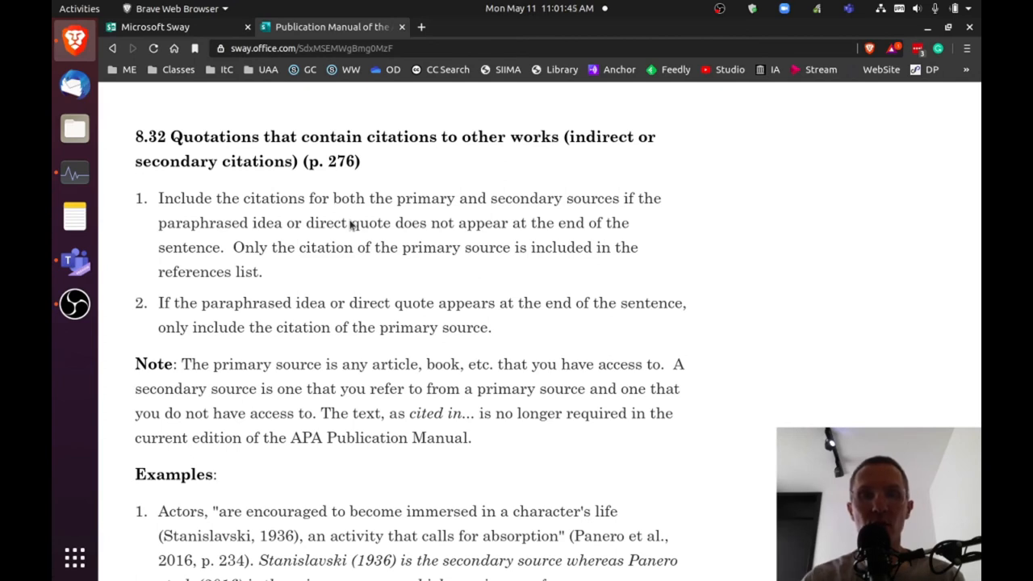
pyautogui.moveTo(339, 333)
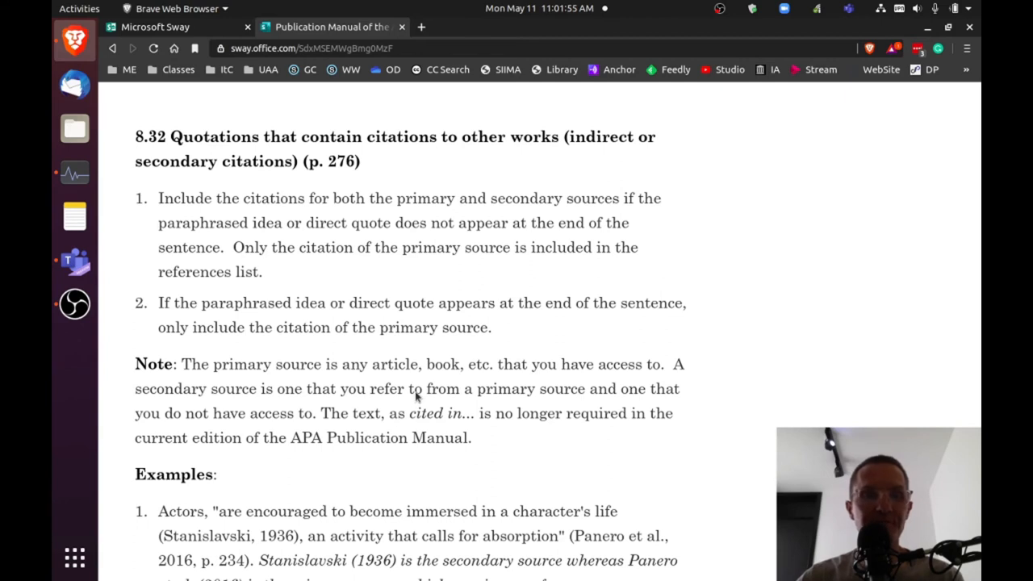
pyautogui.scroll(-3)
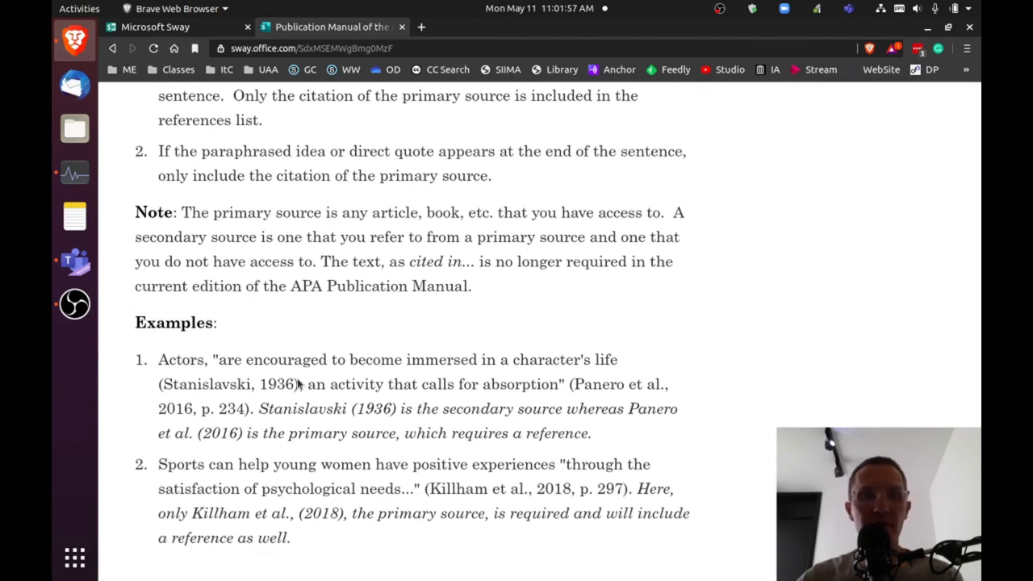